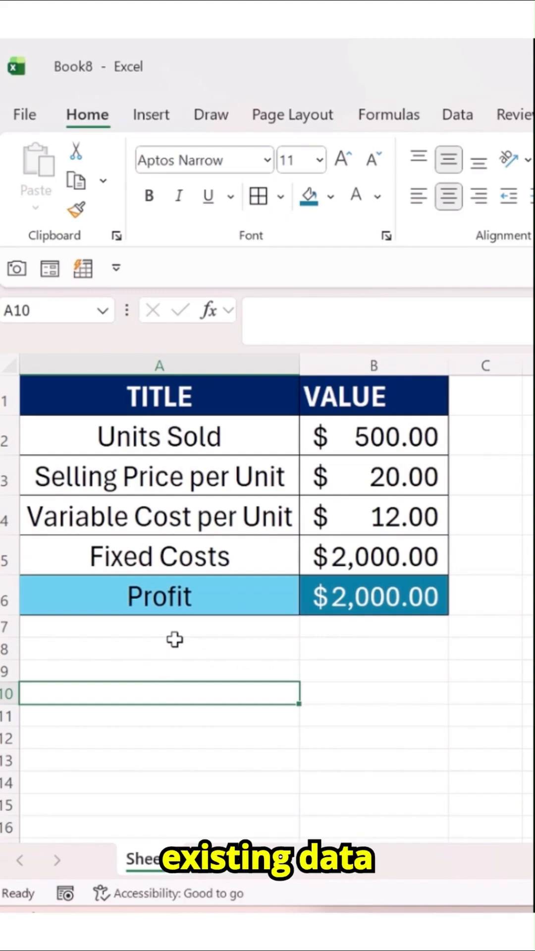
{"action": "mouse_move", "coordinate": [368, 457]}
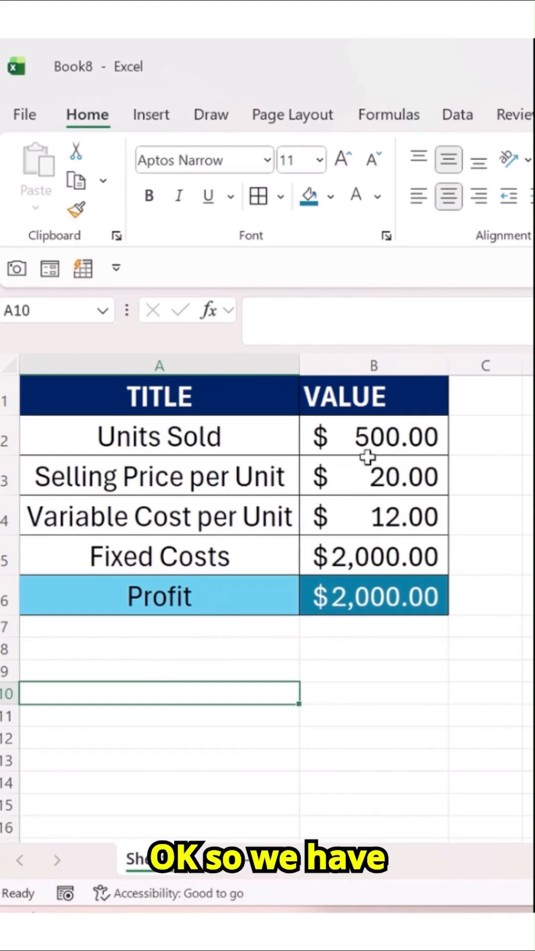
Review the model's input cells and the profit formula in B6 before starting scenarios
{"action": "left_click", "coordinate": [373, 435]}
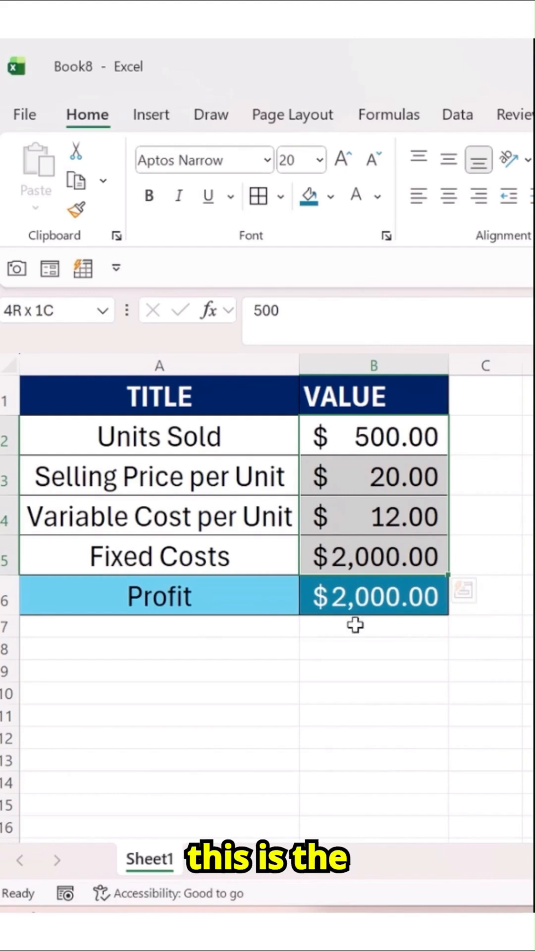
{"action": "left_click", "coordinate": [372, 596]}
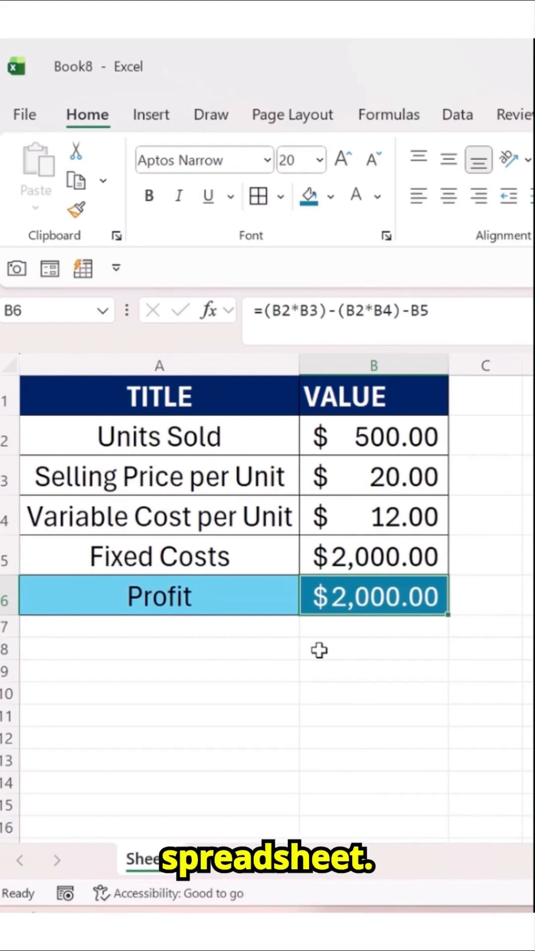
{"action": "left_click", "coordinate": [373, 672]}
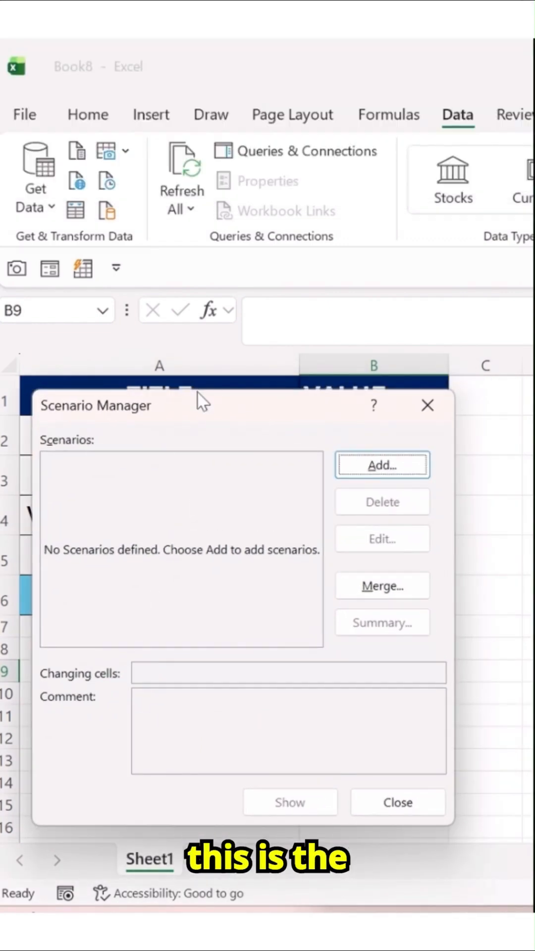
{"action": "mouse_move", "coordinate": [188, 465]}
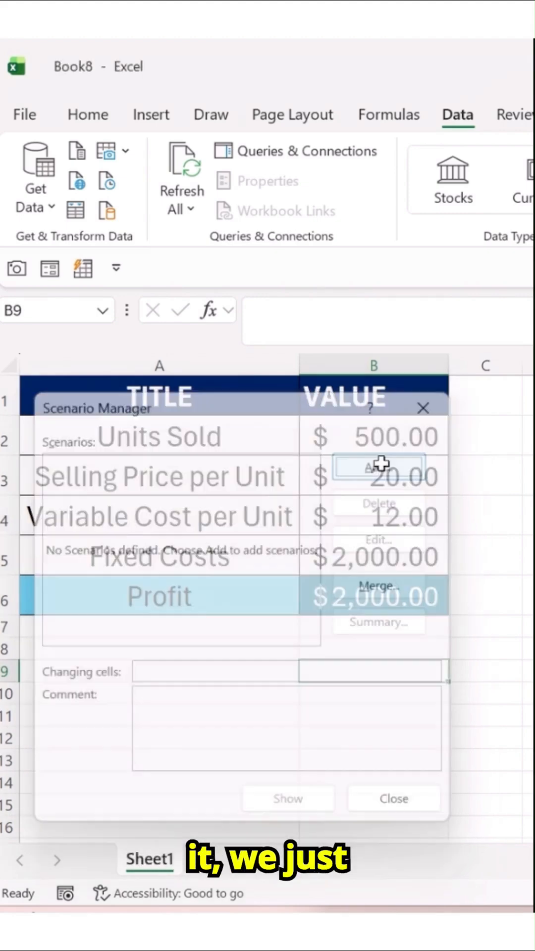
Add a scenario named 'Best Case' with changing cells B2,B3,B4
{"action": "left_click", "coordinate": [379, 468]}
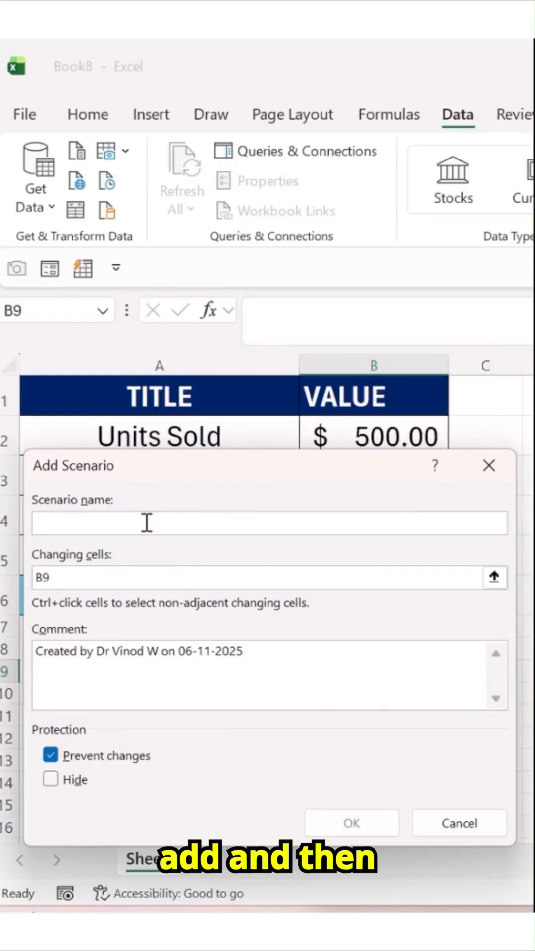
{"action": "type", "text": "Best Case"}
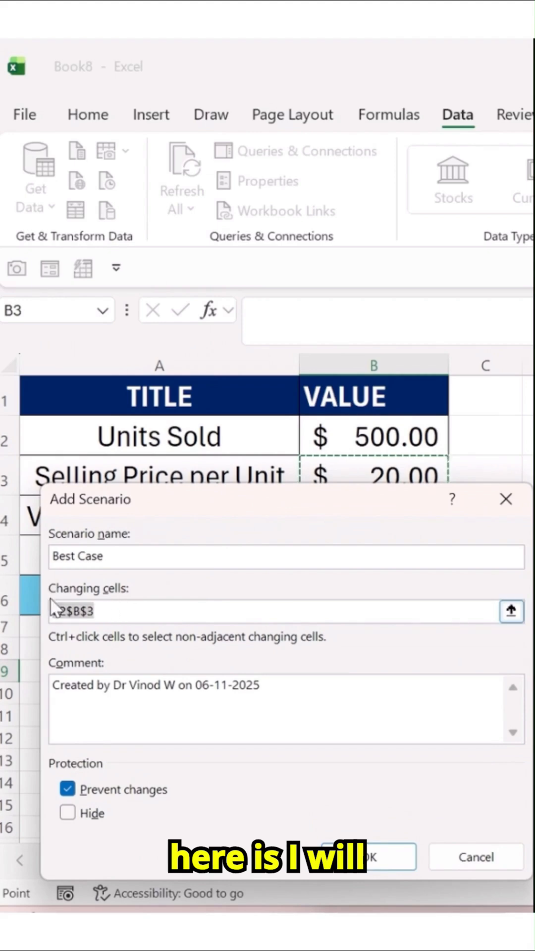
{"action": "type", "text": "B2"}
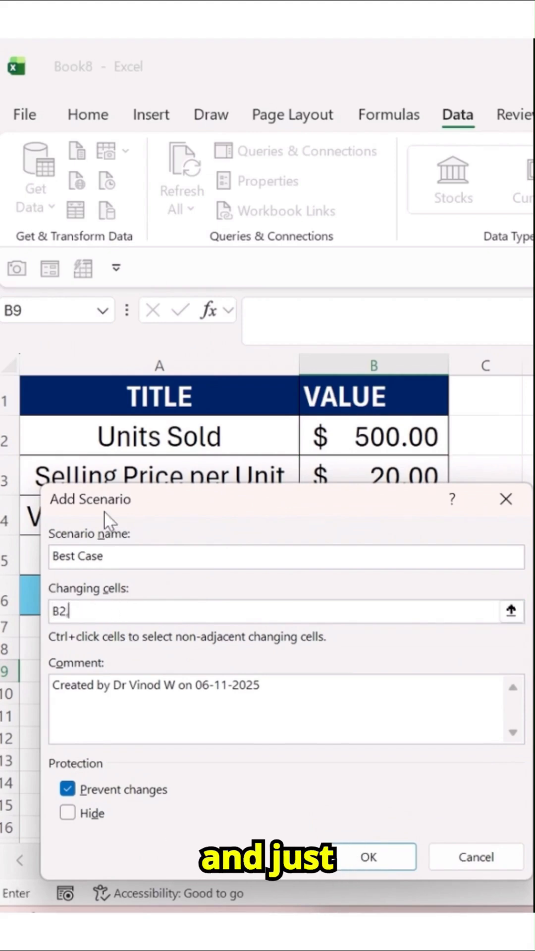
{"action": "type", "text": ",B3,"}
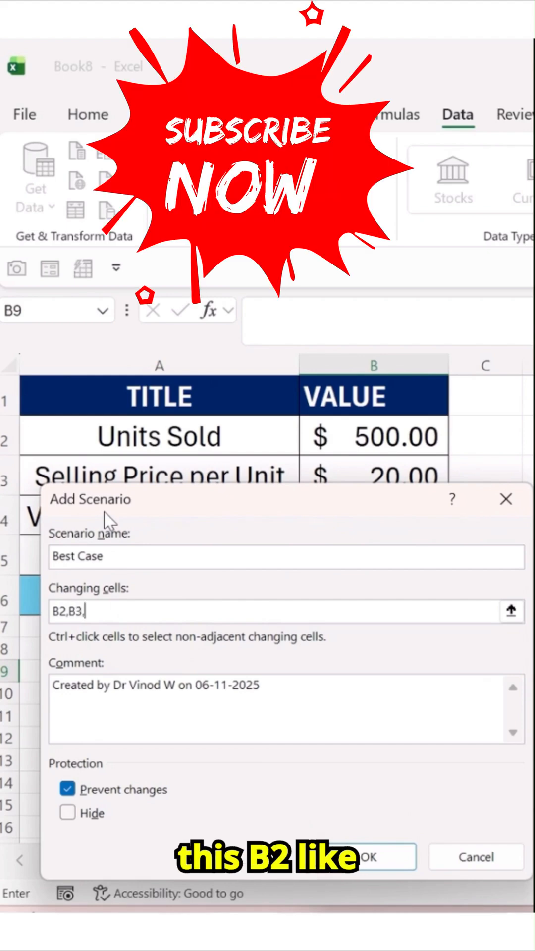
{"action": "type", "text": "B"}
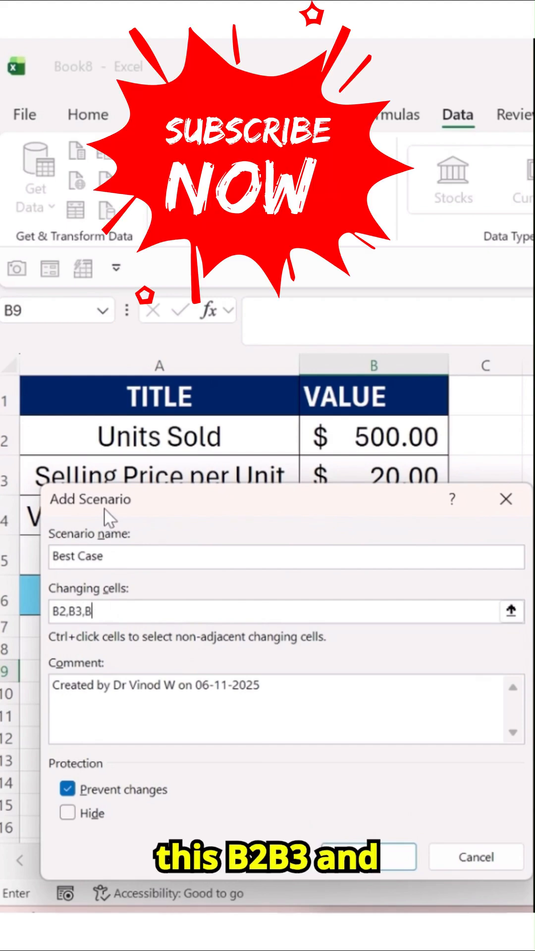
{"action": "type", "text": "4"}
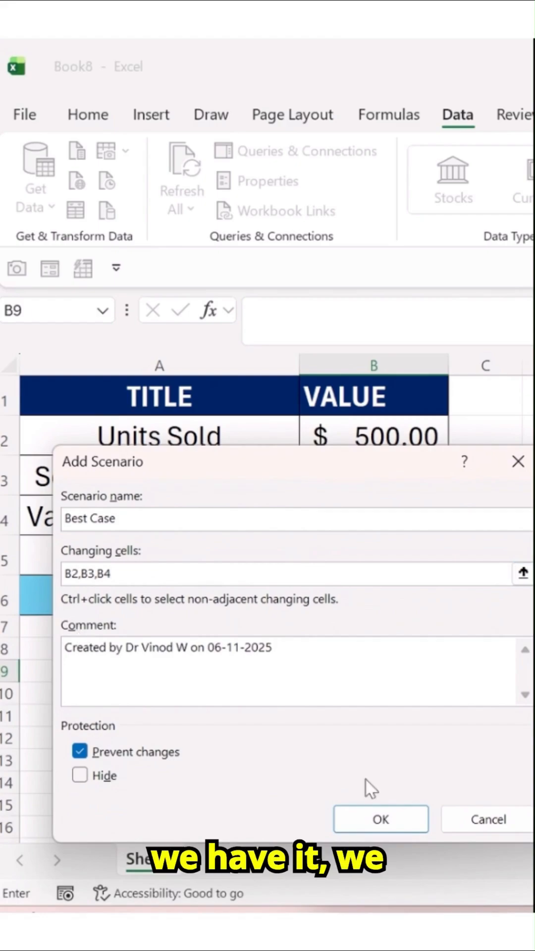
Enter Best Case values 600 units, price 22 and variable cost 8, and save the scenario
{"action": "left_click", "coordinate": [381, 818]}
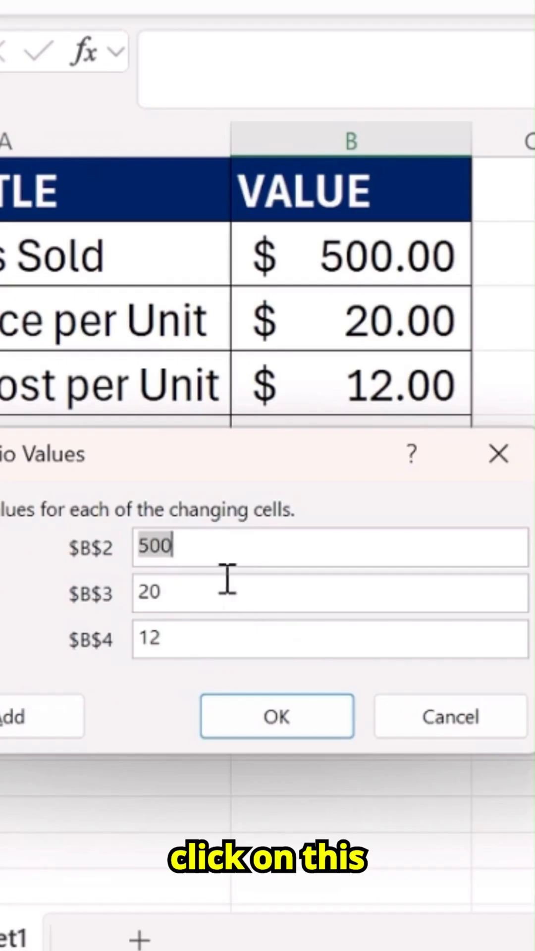
{"action": "left_click", "coordinate": [276, 716]}
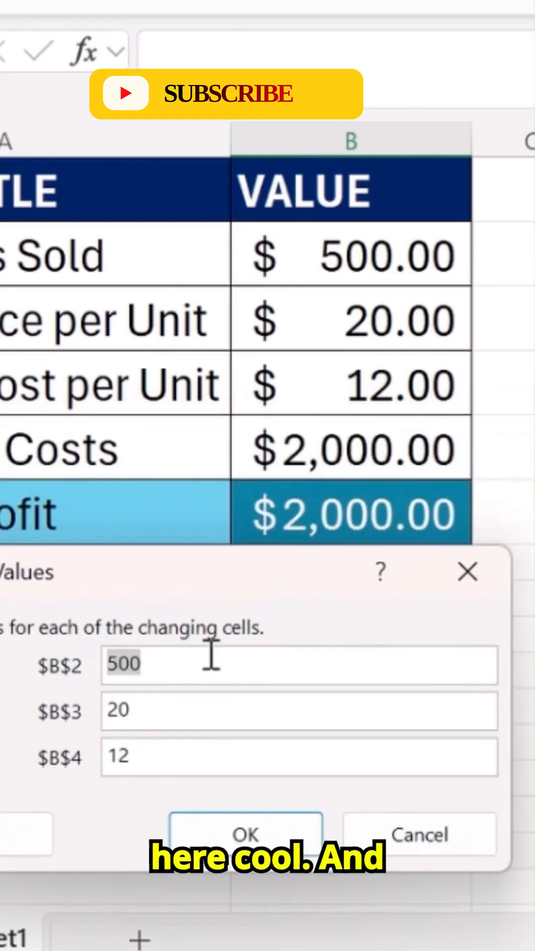
{"action": "mouse_move", "coordinate": [106, 479]}
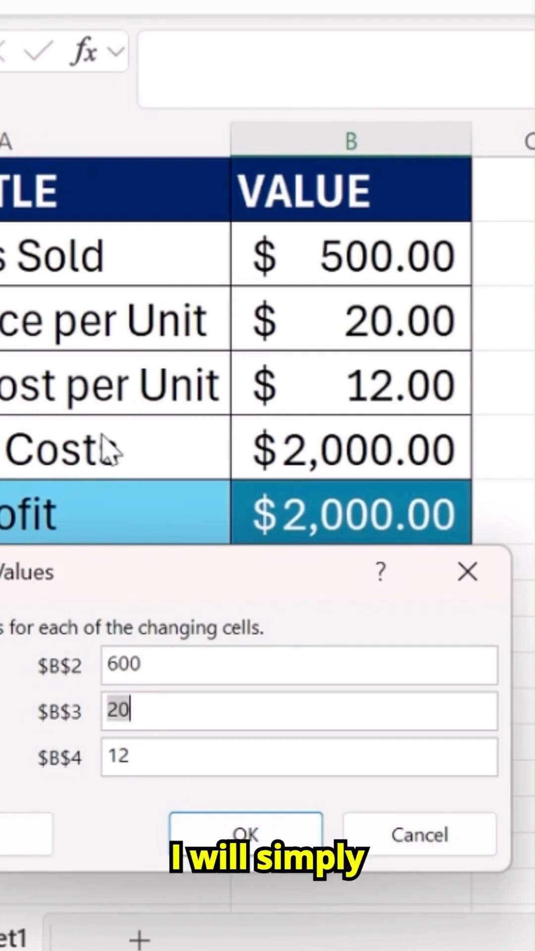
{"action": "type", "text": "2"}
{"action": "left_click", "coordinate": [300, 757]}
{"action": "type", "text": "8"}
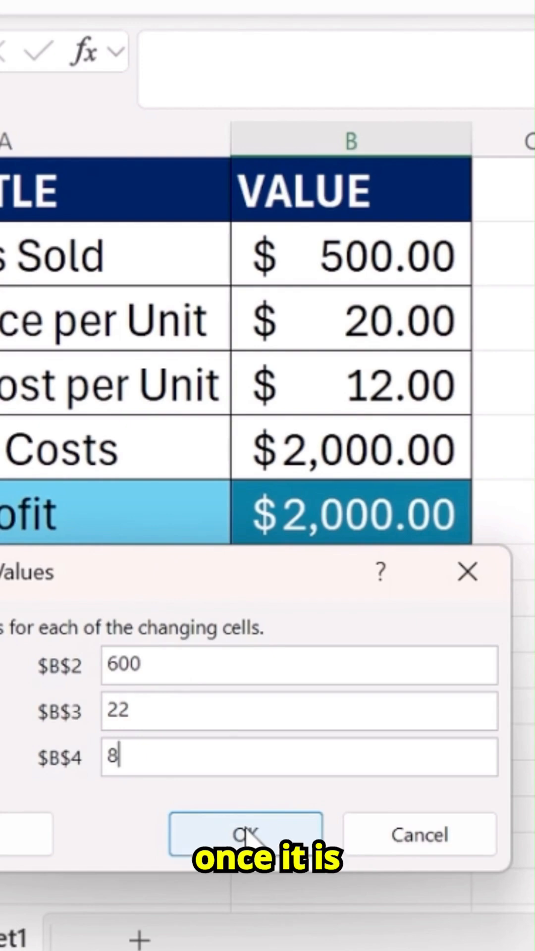
{"action": "left_click", "coordinate": [246, 834]}
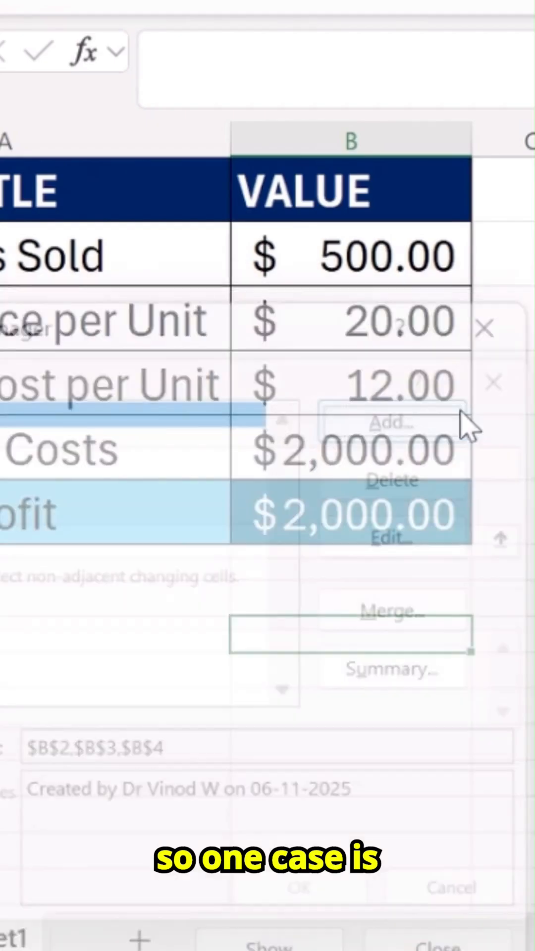
Add a 'Worst Case' scenario with 400 units, price 18 and variable cost 13
{"action": "left_click", "coordinate": [393, 423]}
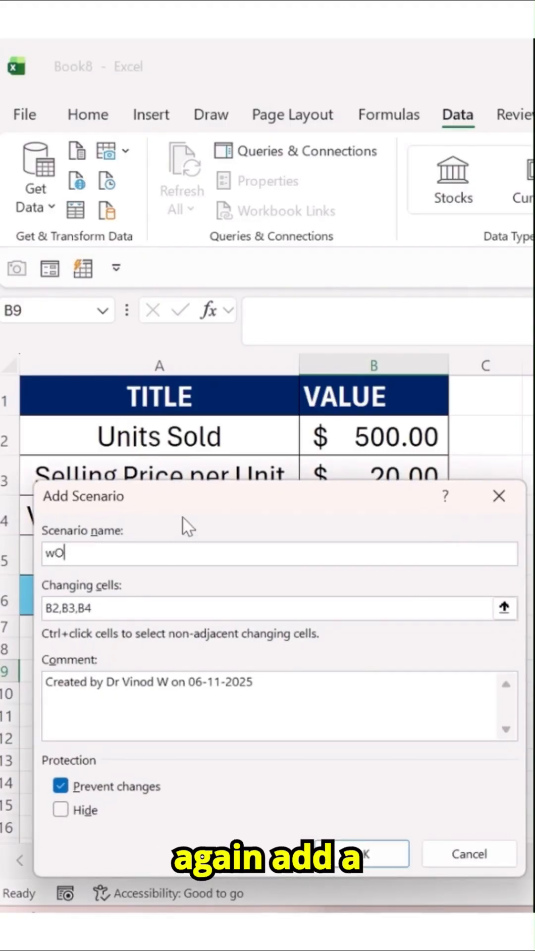
{"action": "type", "text": "Worst"}
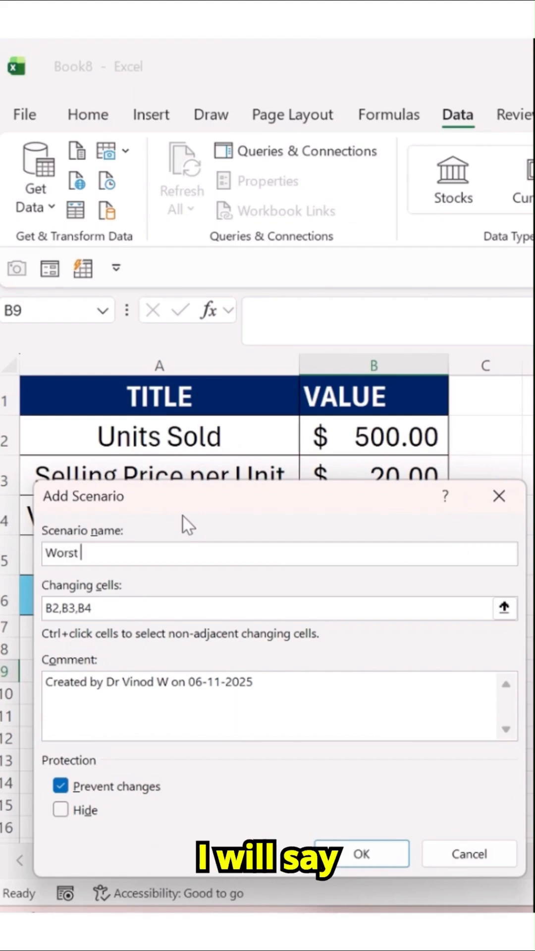
{"action": "type", "text": "Case"}
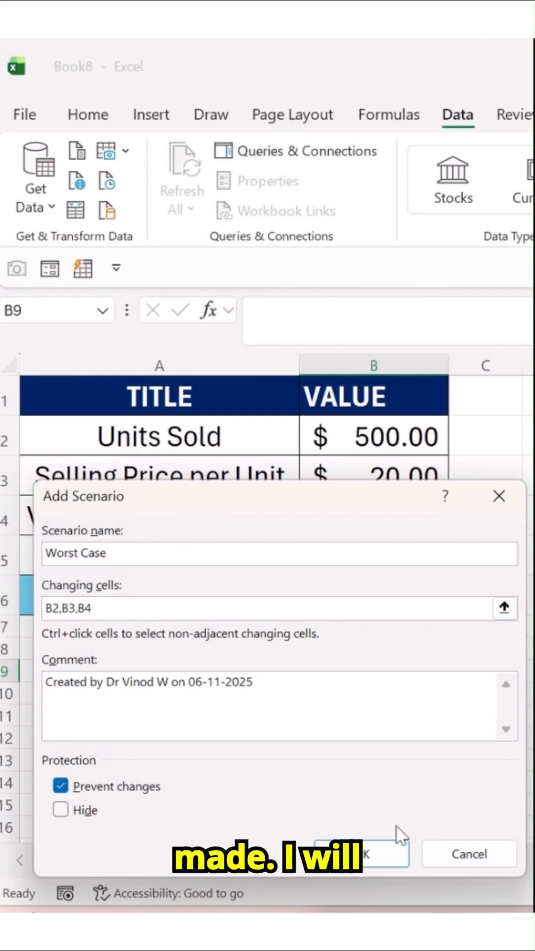
{"action": "left_click", "coordinate": [360, 853]}
{"action": "type", "text": "400"}
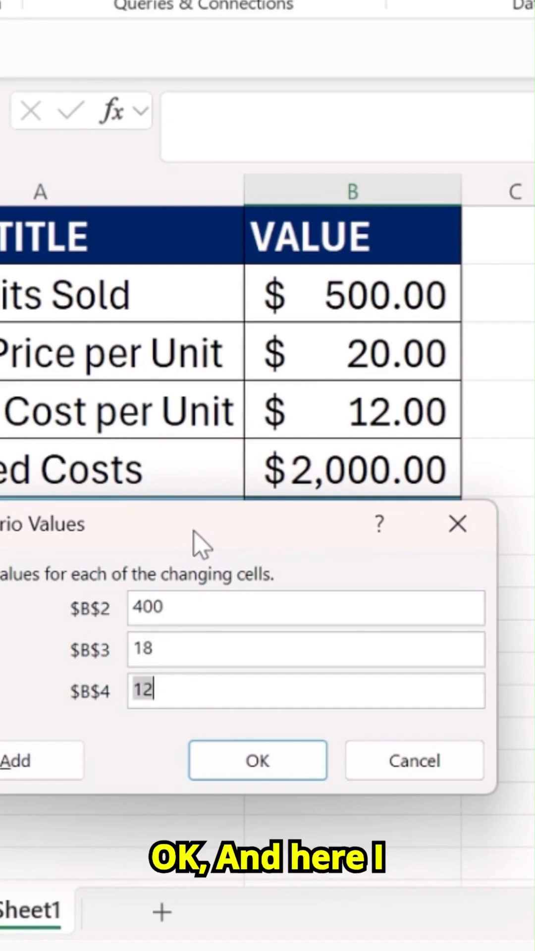
{"action": "type", "text": "13"}
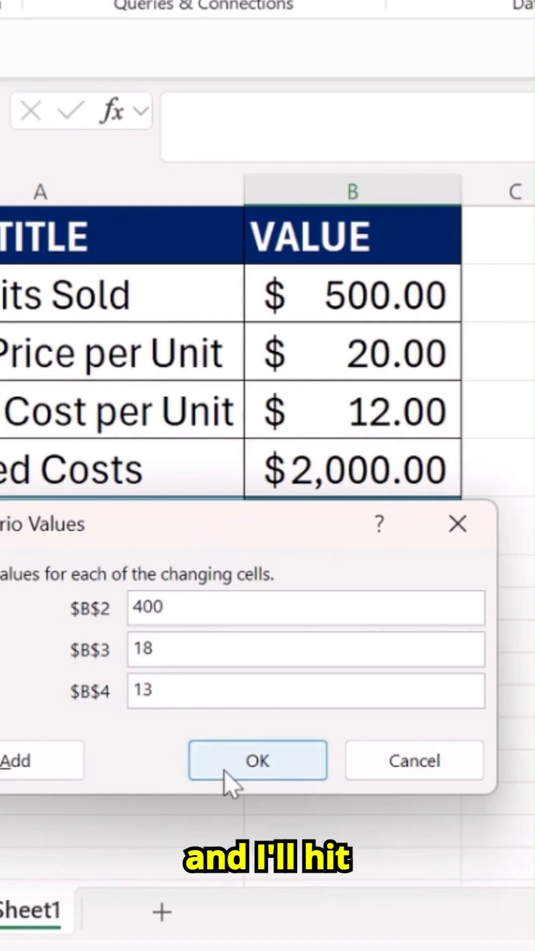
{"action": "left_click", "coordinate": [257, 760]}
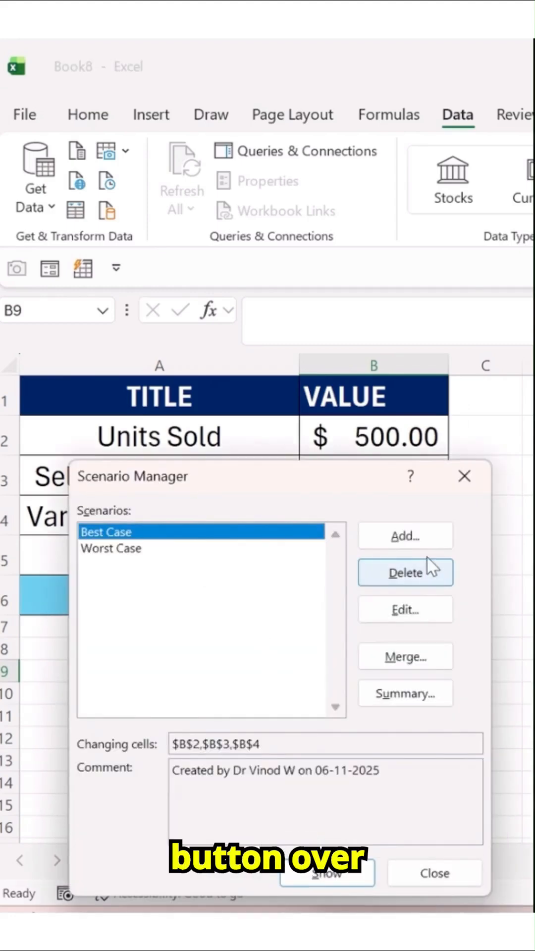
Add a third scenario and name it 'Most Likely'
{"action": "left_click", "coordinate": [406, 535]}
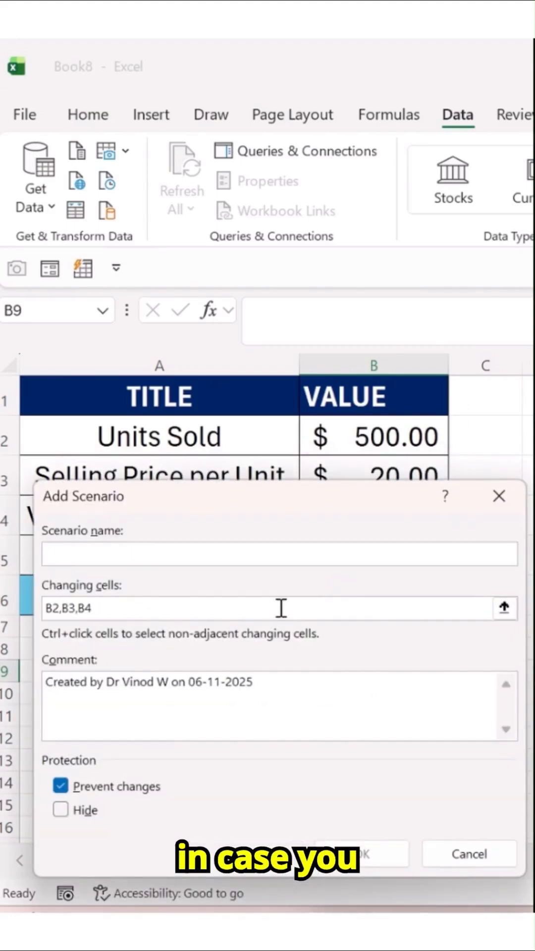
{"action": "type", "text": "Most"}
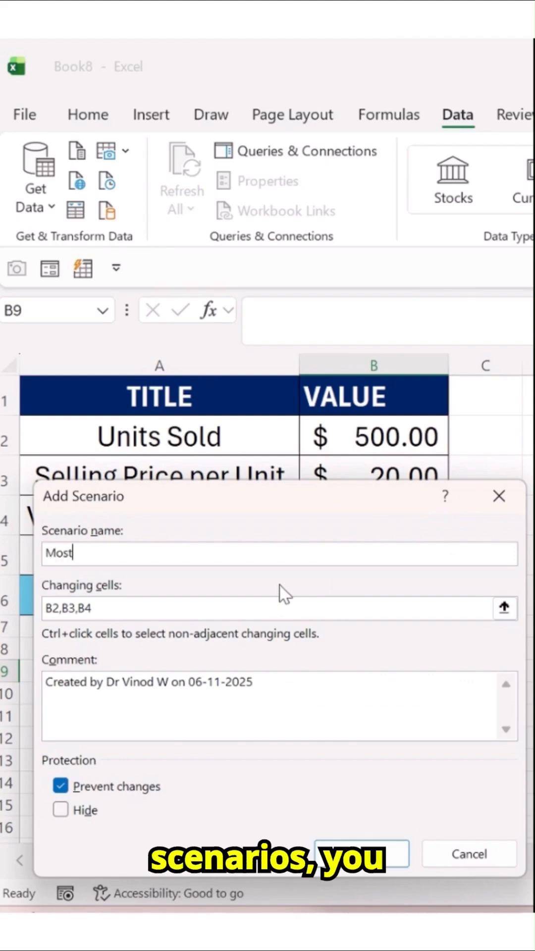
{"action": "type", "text": "L"}
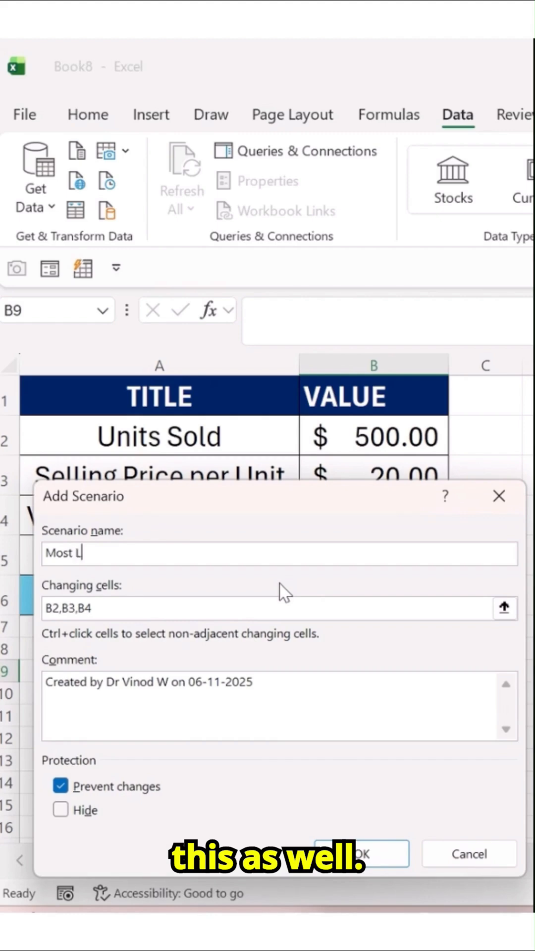
{"action": "type", "text": "ikely"}
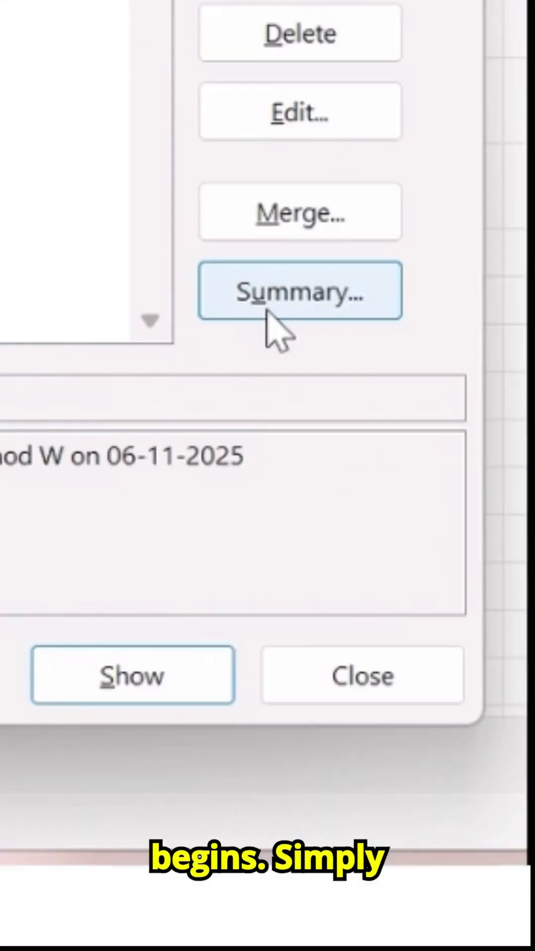
Create a Scenario Summary report with profit cell B6 as the result cell
{"action": "left_click", "coordinate": [300, 290]}
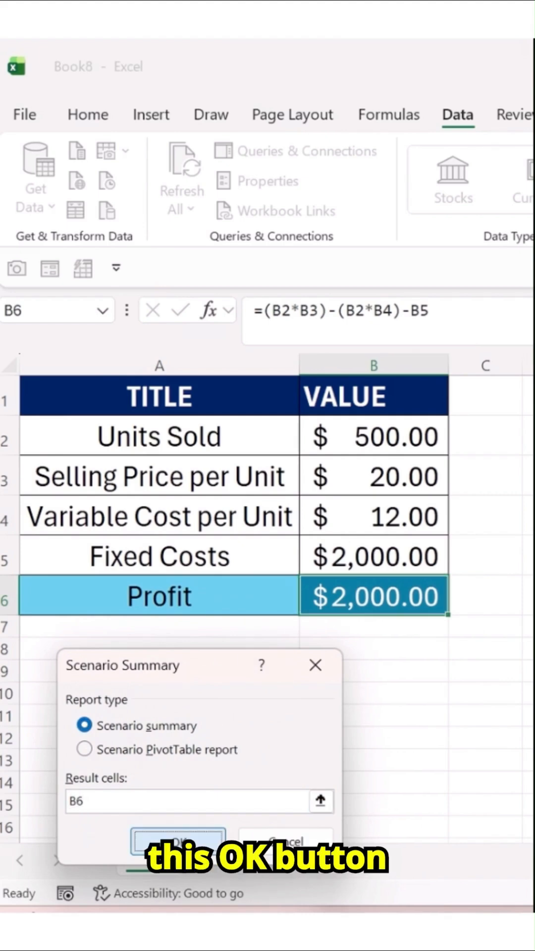
{"action": "left_click", "coordinate": [178, 836]}
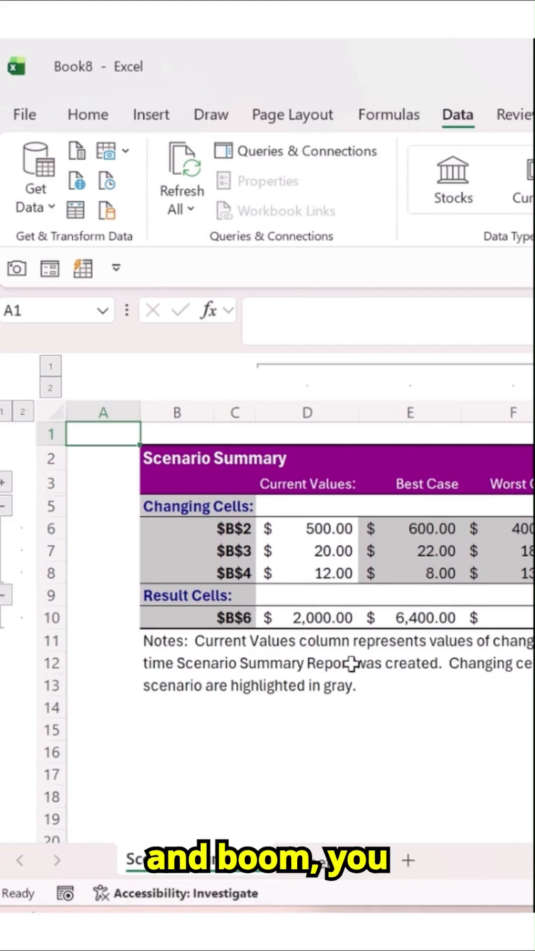
Reveal the hidden comments row and read the Best Case and Worst Case scenario notes
{"action": "scroll", "scroll_direction": "right", "scroll_amount": 3}
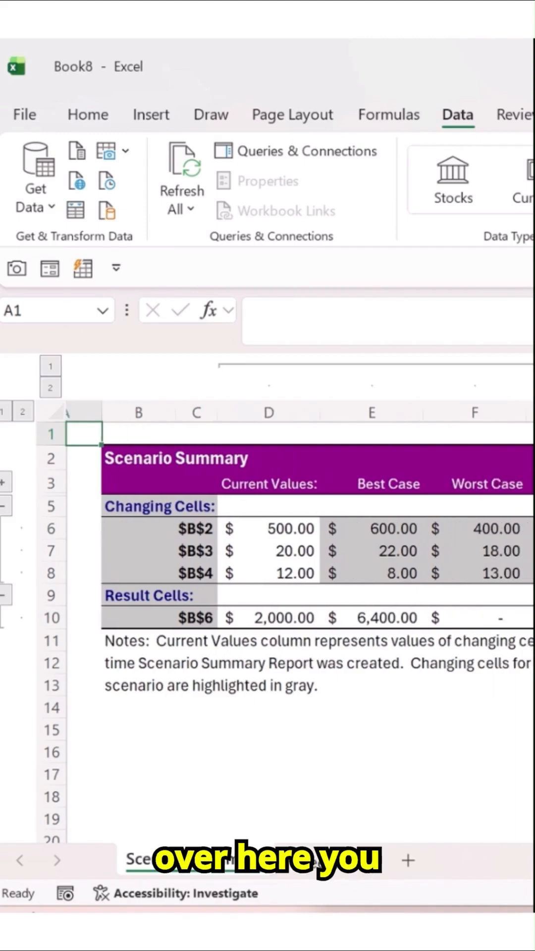
{"action": "left_click", "coordinate": [381, 696]}
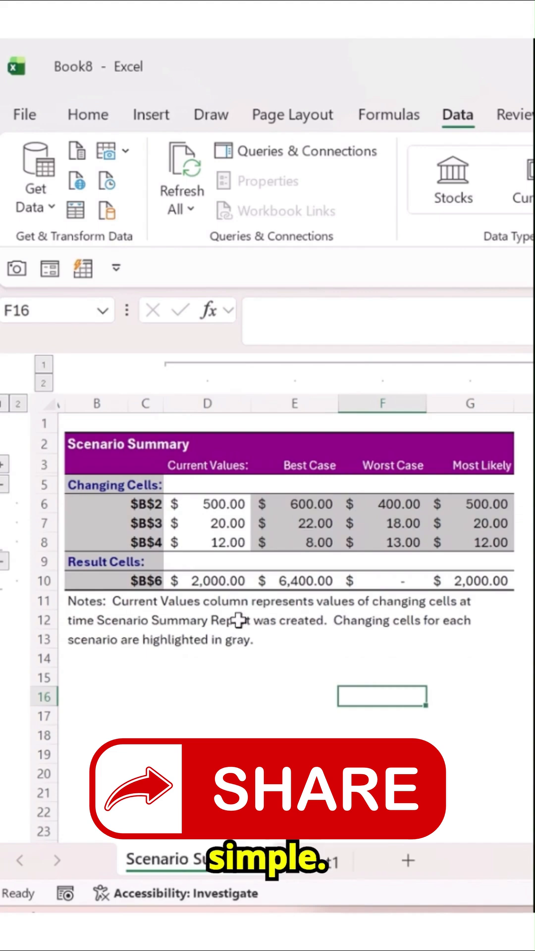
{"action": "left_click", "coordinate": [294, 466]}
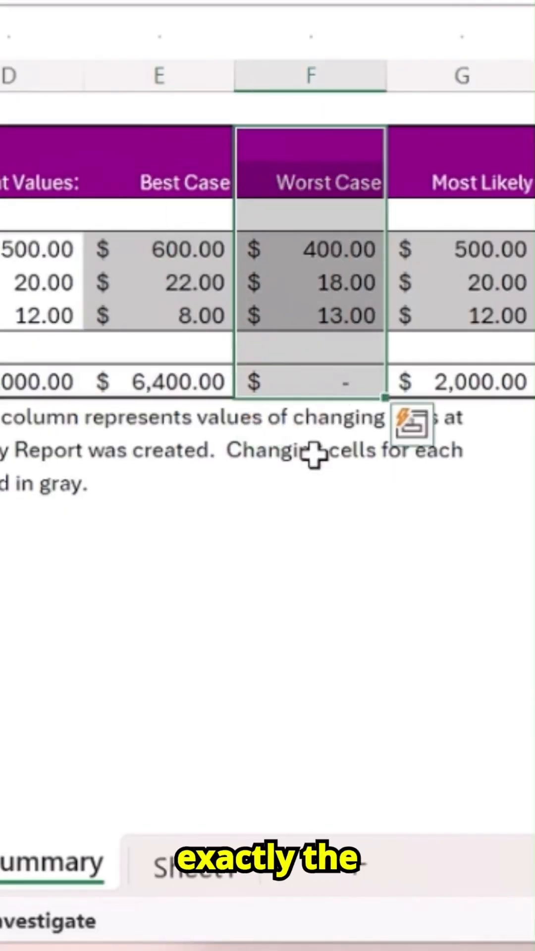
{"action": "left_click", "coordinate": [479, 282]}
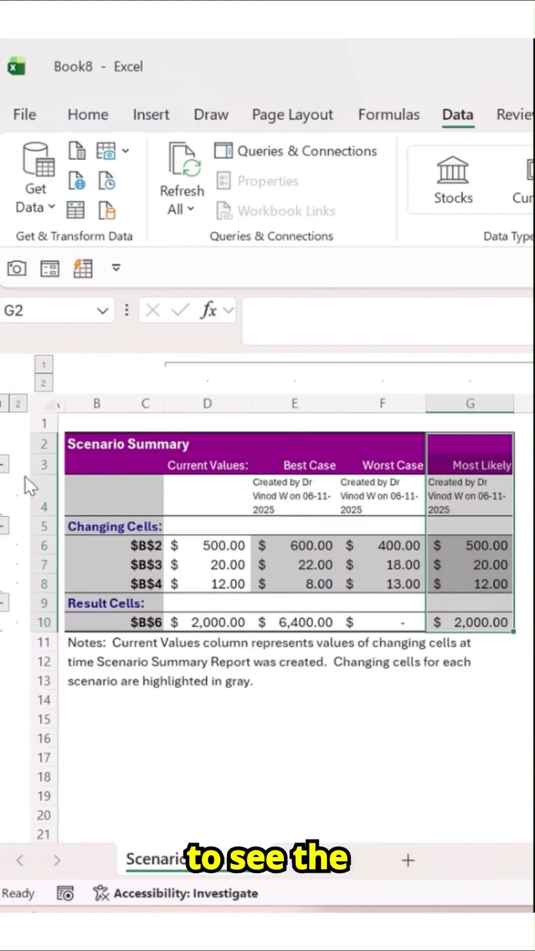
{"action": "left_click", "coordinate": [294, 495]}
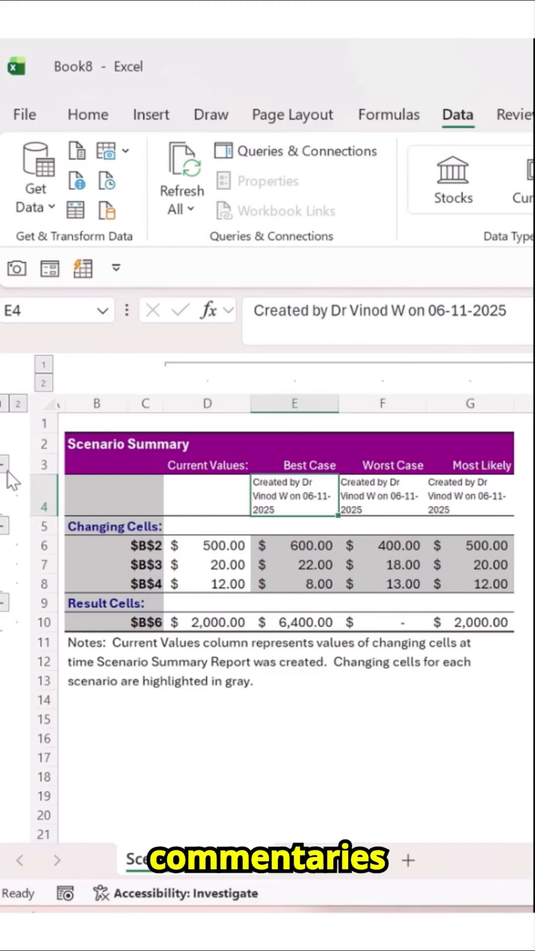
{"action": "mouse_move", "coordinate": [291, 489]}
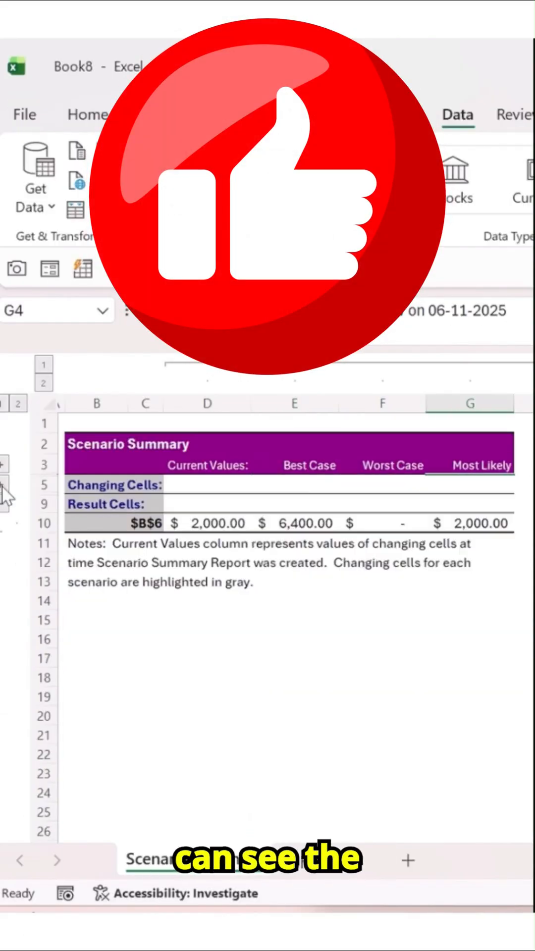
Compare the current and Most Likely profit results in the summary
{"action": "left_click", "coordinate": [215, 523]}
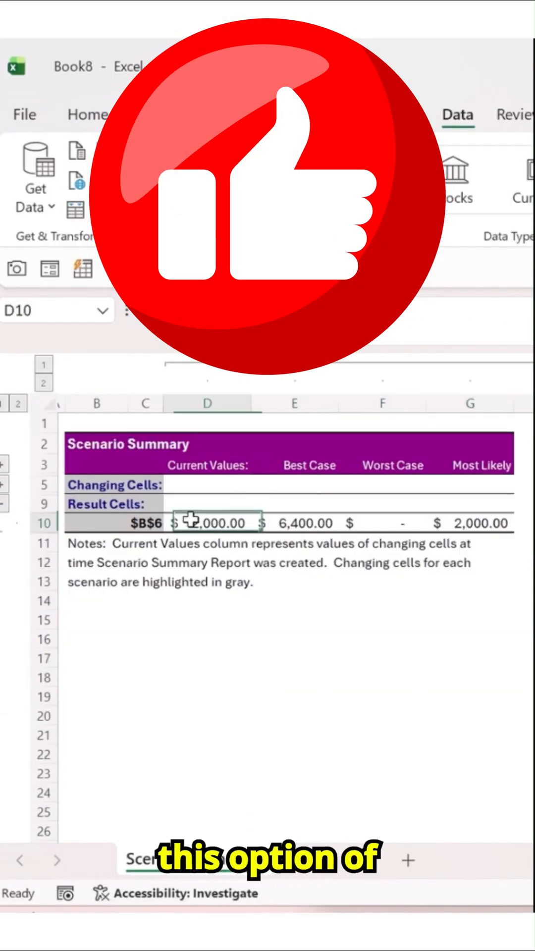
{"action": "left_click", "coordinate": [470, 523]}
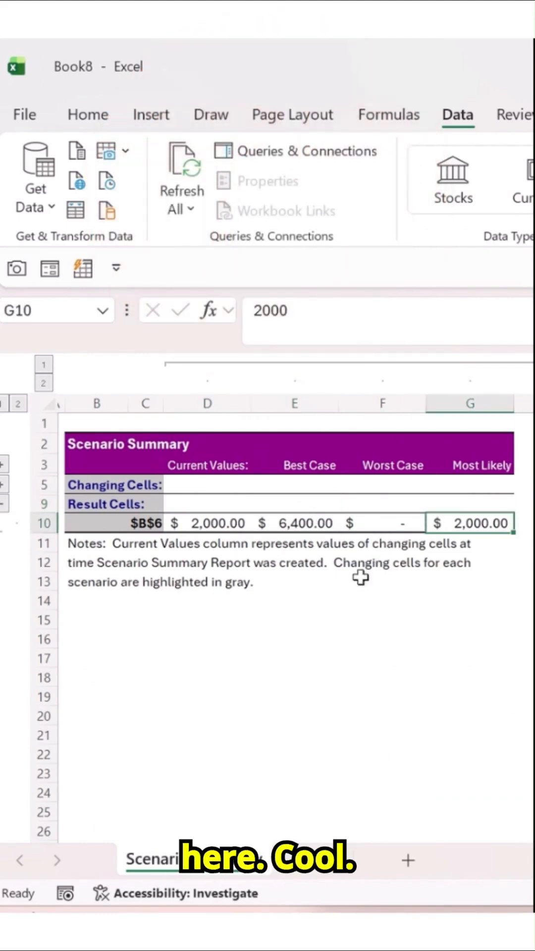